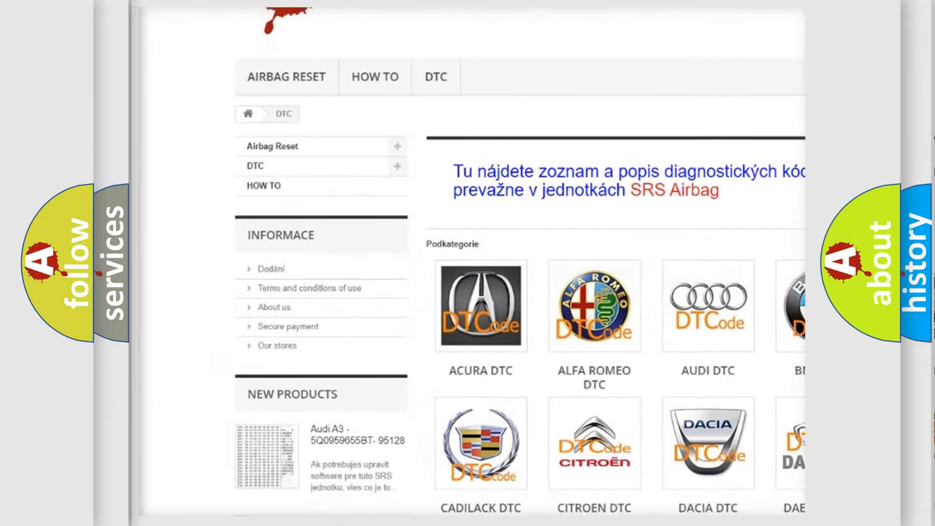
pyautogui.scroll(-3)
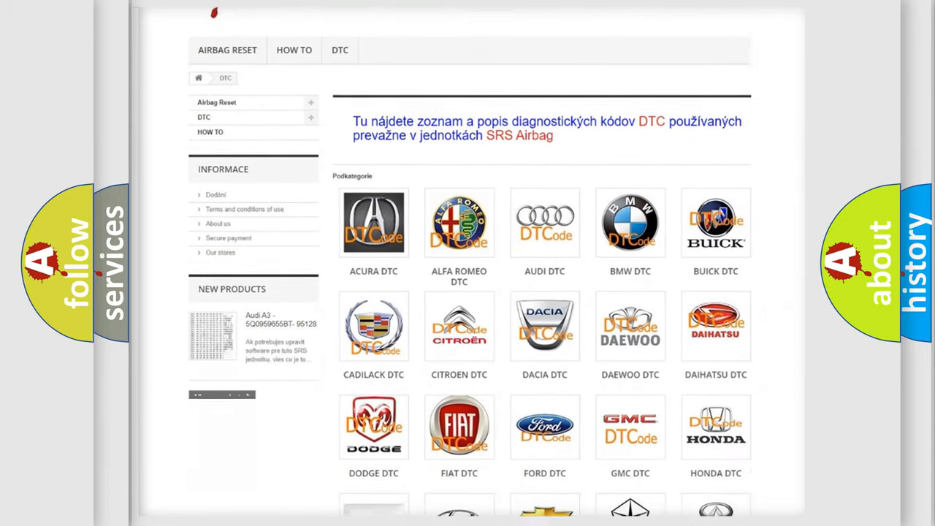
pyautogui.scroll(-3)
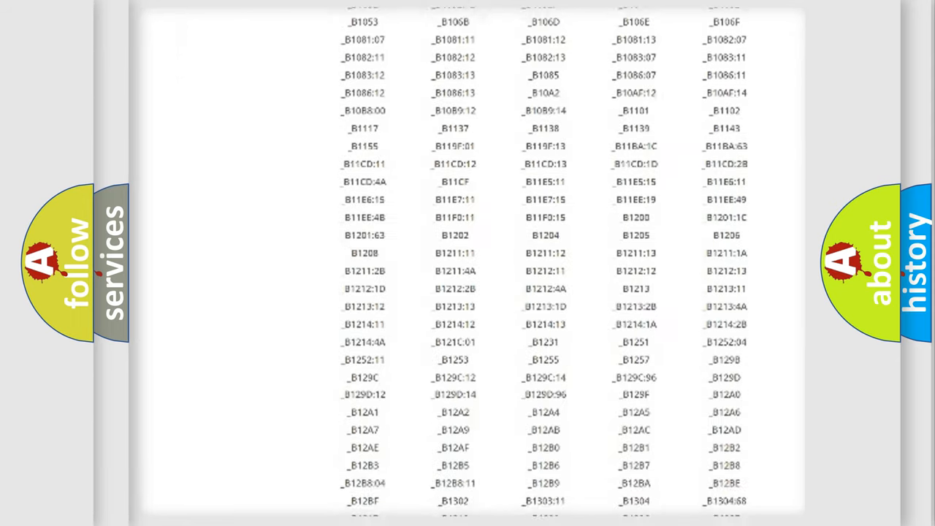
pyautogui.scroll(-3)
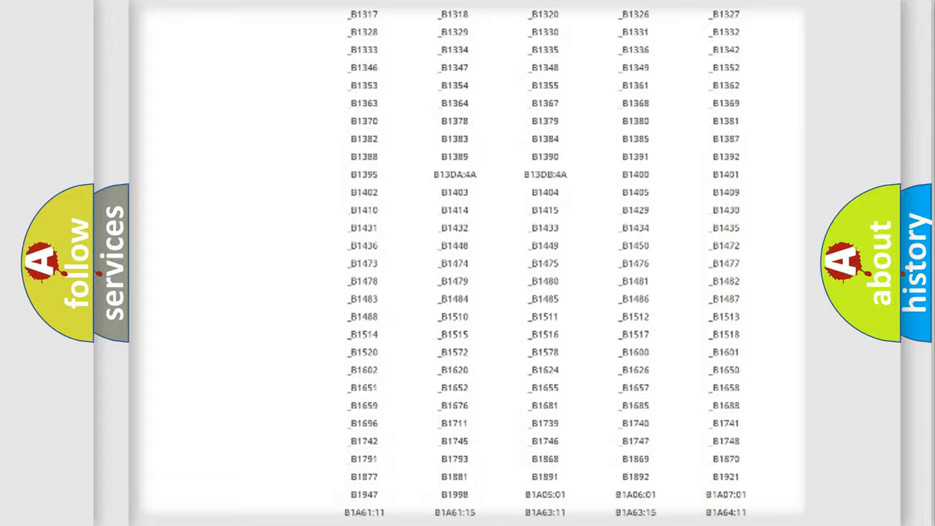